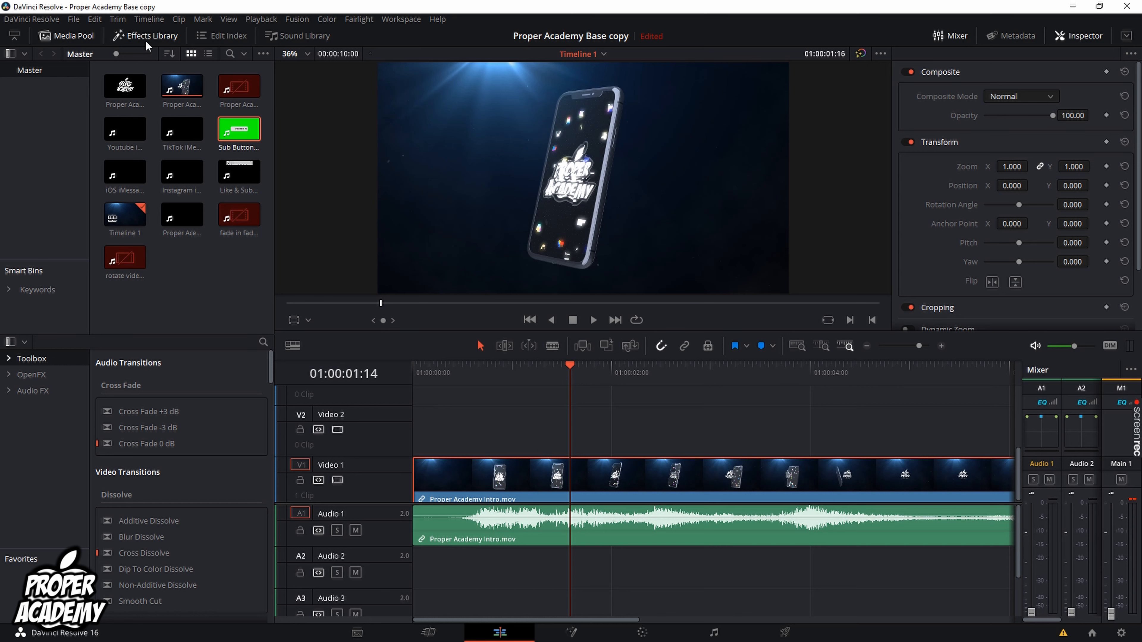
{"action": "mouse_move", "coordinate": [72, 378]}
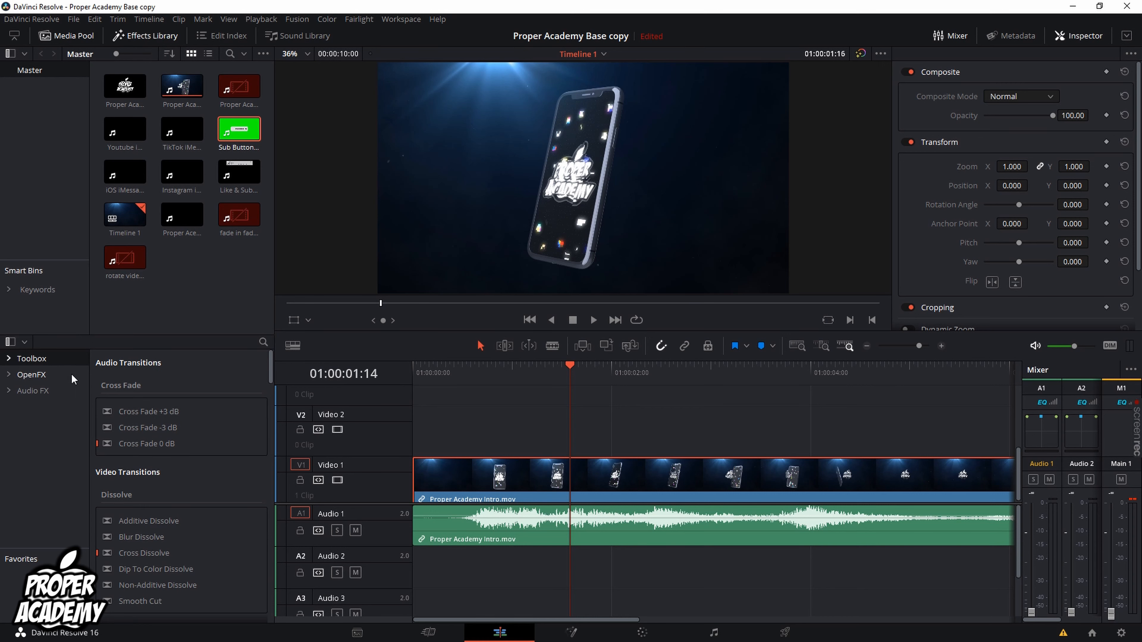
{"action": "mouse_move", "coordinate": [30, 393]}
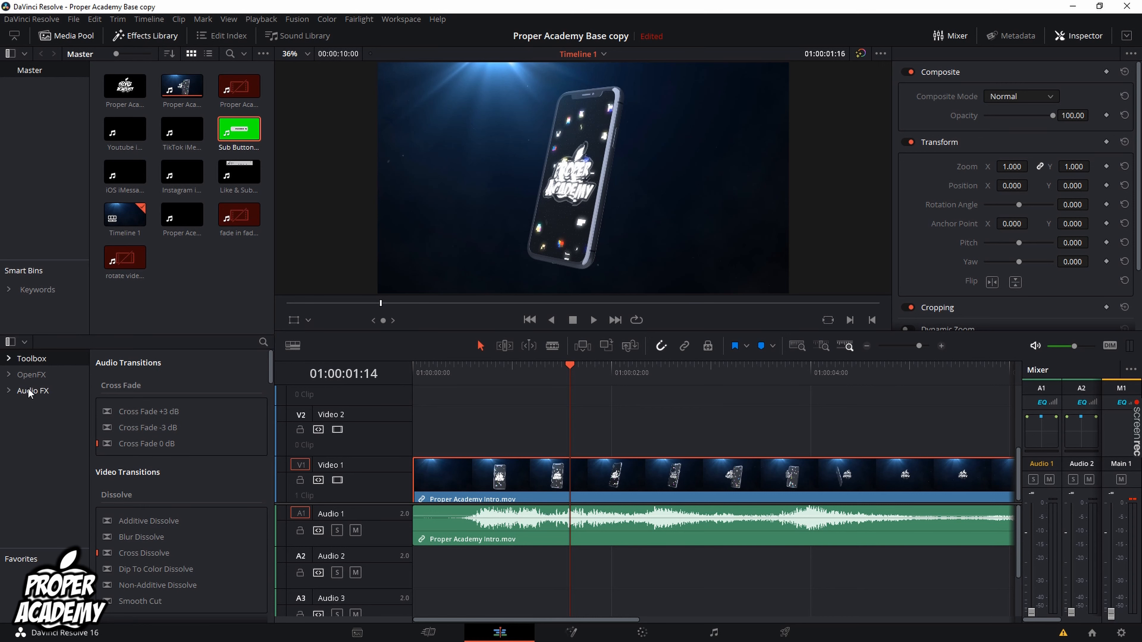
Reveal the Filters category inside the OpenFX section of the Effects Library
{"action": "left_click", "coordinate": [31, 374]}
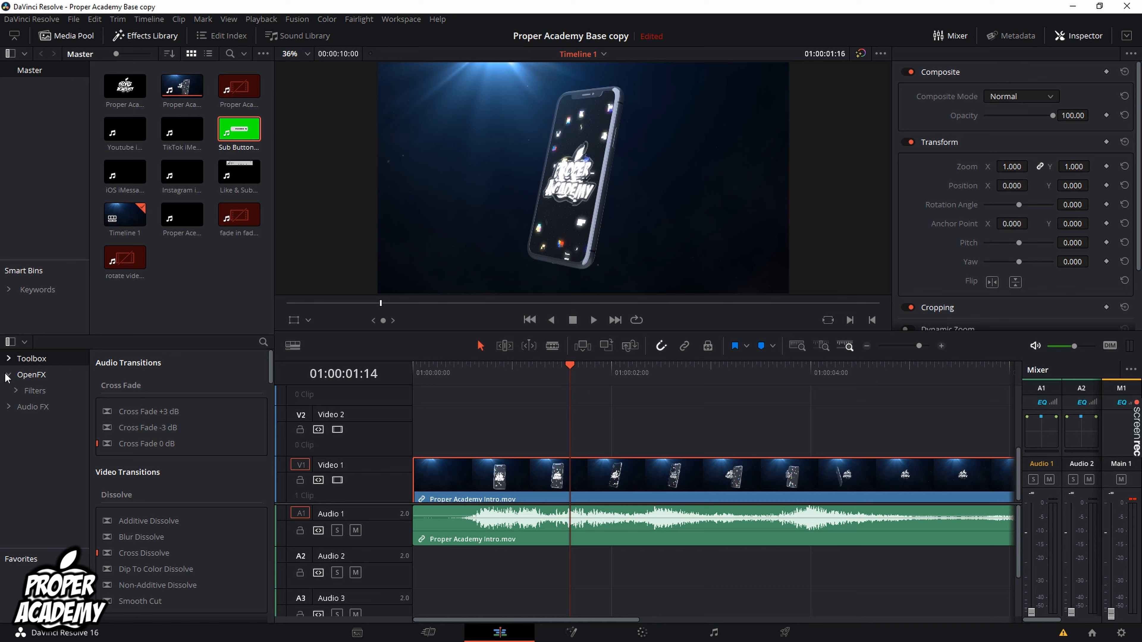
{"action": "left_click", "coordinate": [35, 391]}
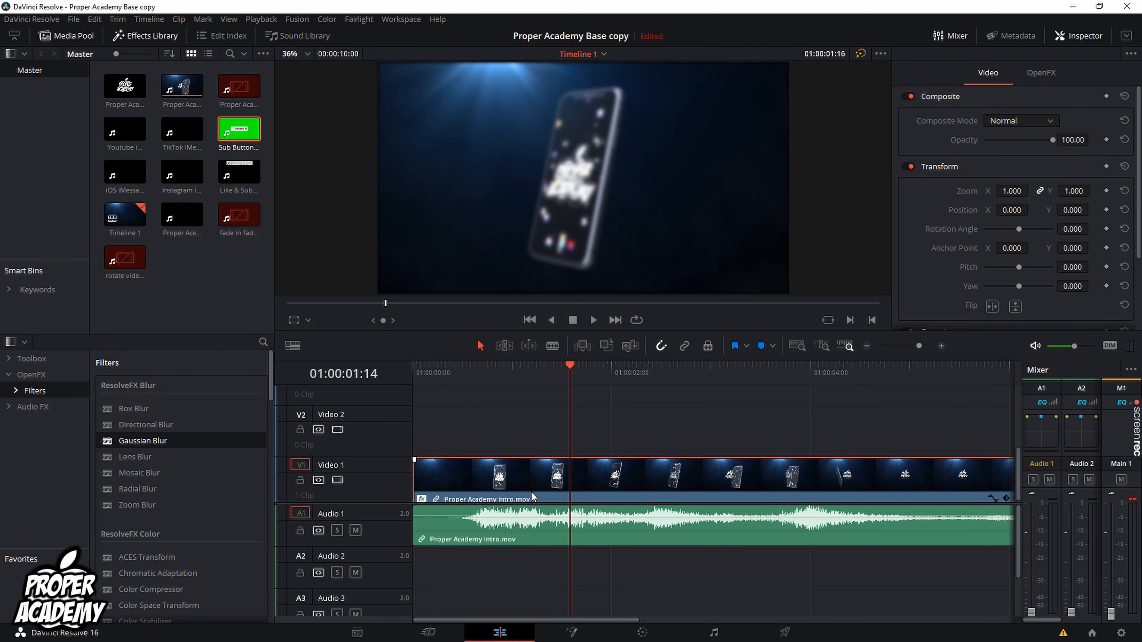
{"action": "mouse_move", "coordinate": [716, 486]}
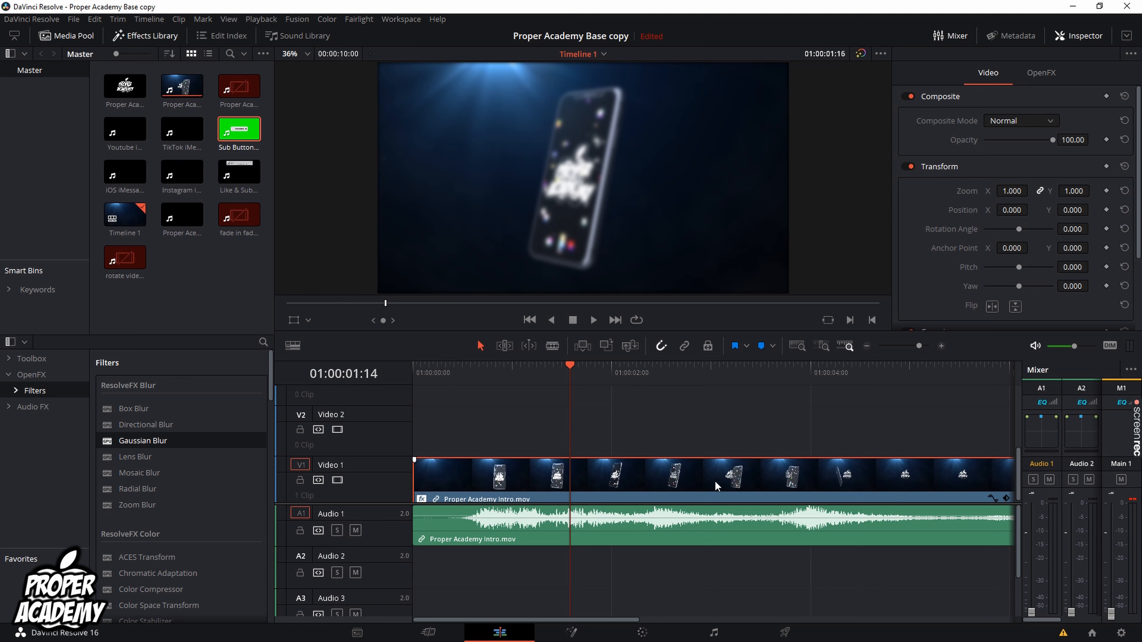
{"action": "mouse_move", "coordinate": [860, 384]}
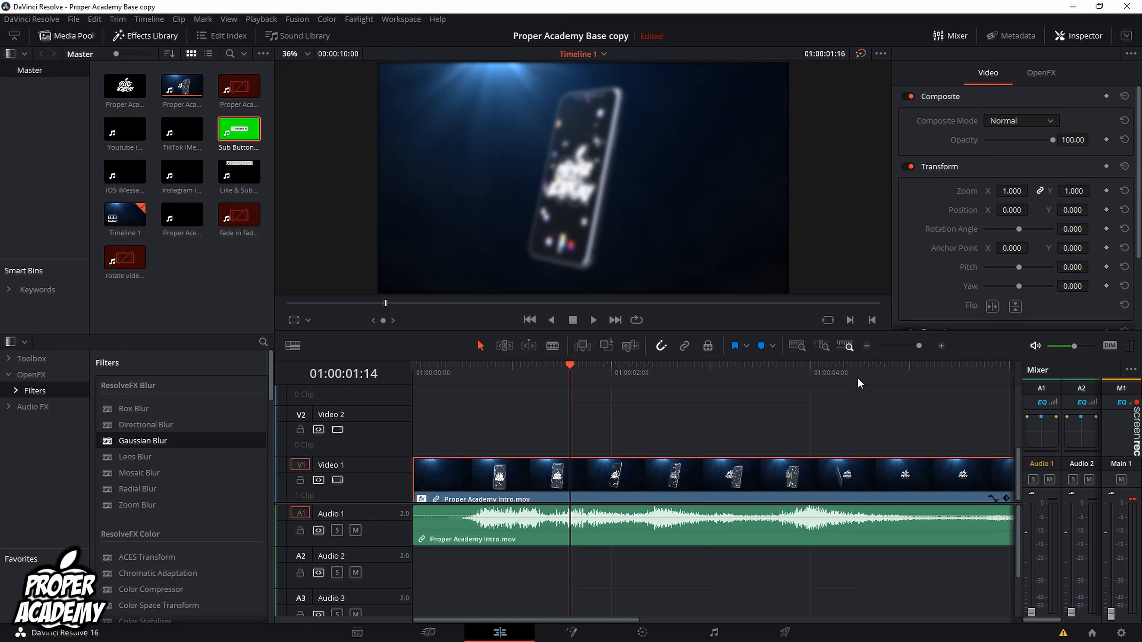
Adjust the Gaussian Blur strength on the intro clip down to about 0.237
{"action": "left_click", "coordinate": [1040, 72]}
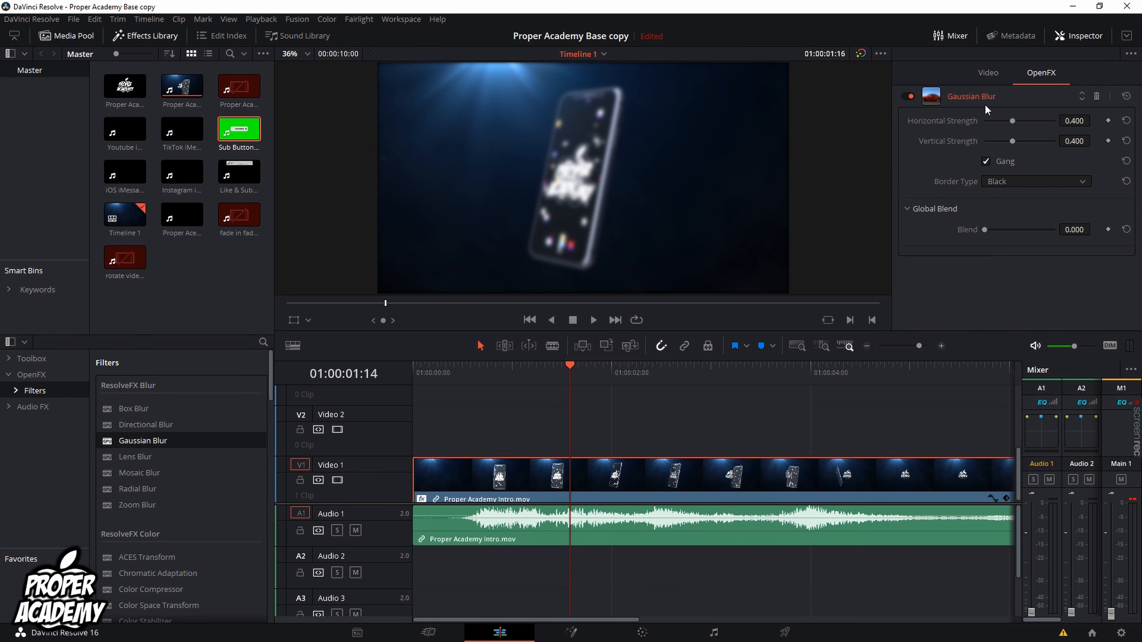
{"action": "left_click_drag", "start_coordinate": [1013, 120], "coordinate": [1016, 120]}
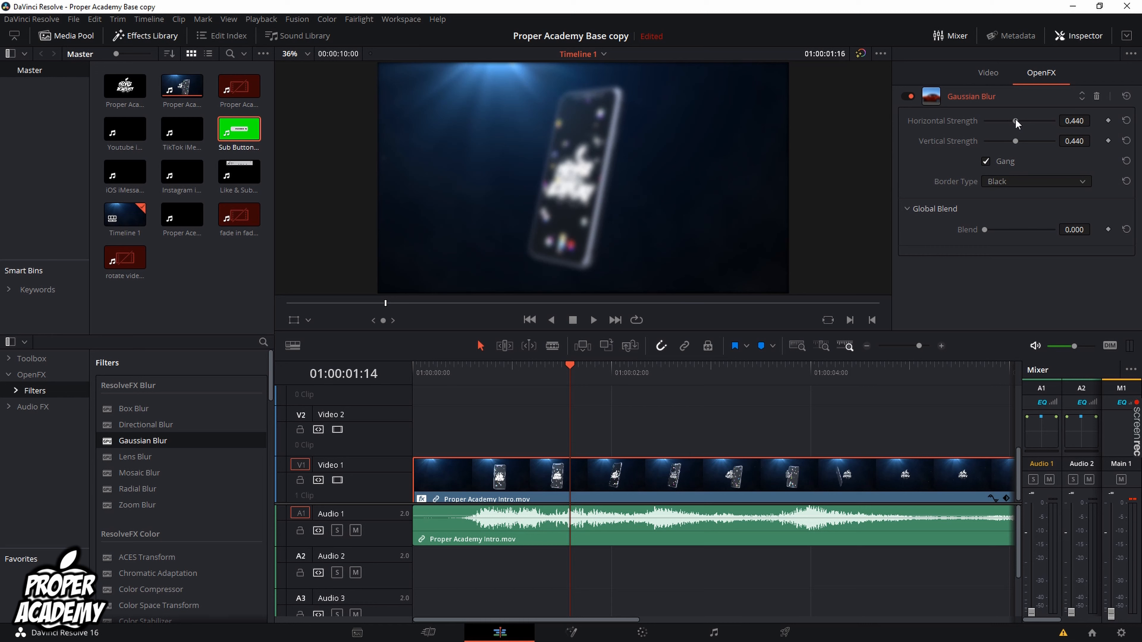
{"action": "left_click_drag", "start_coordinate": [1014, 120], "coordinate": [1019, 120]}
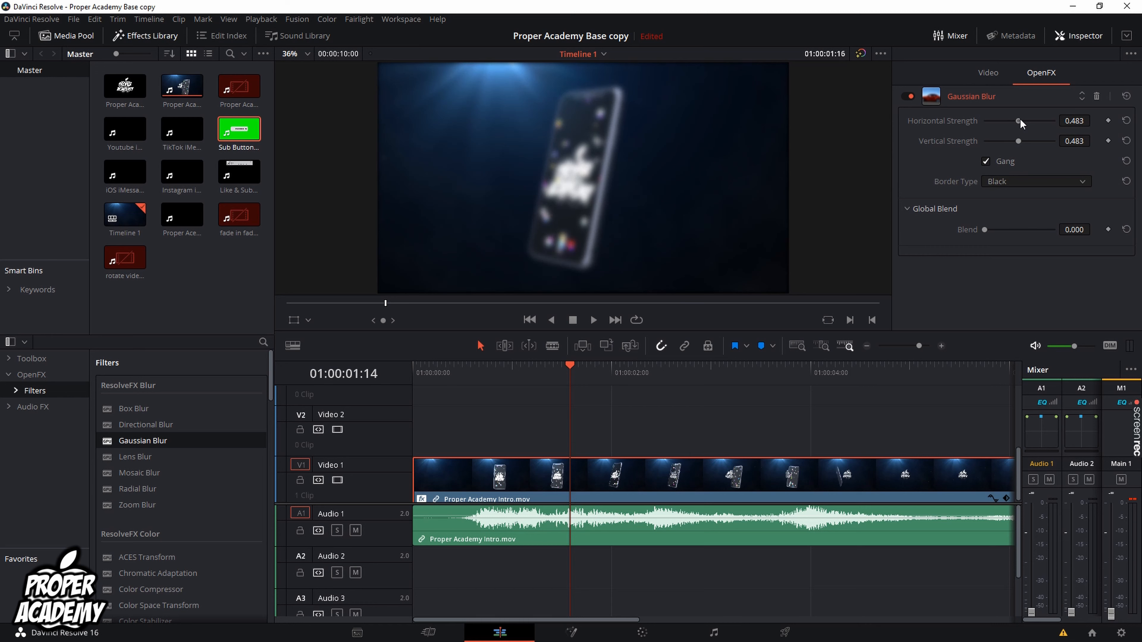
{"action": "left_click_drag", "start_coordinate": [1020, 120], "coordinate": [1043, 121]}
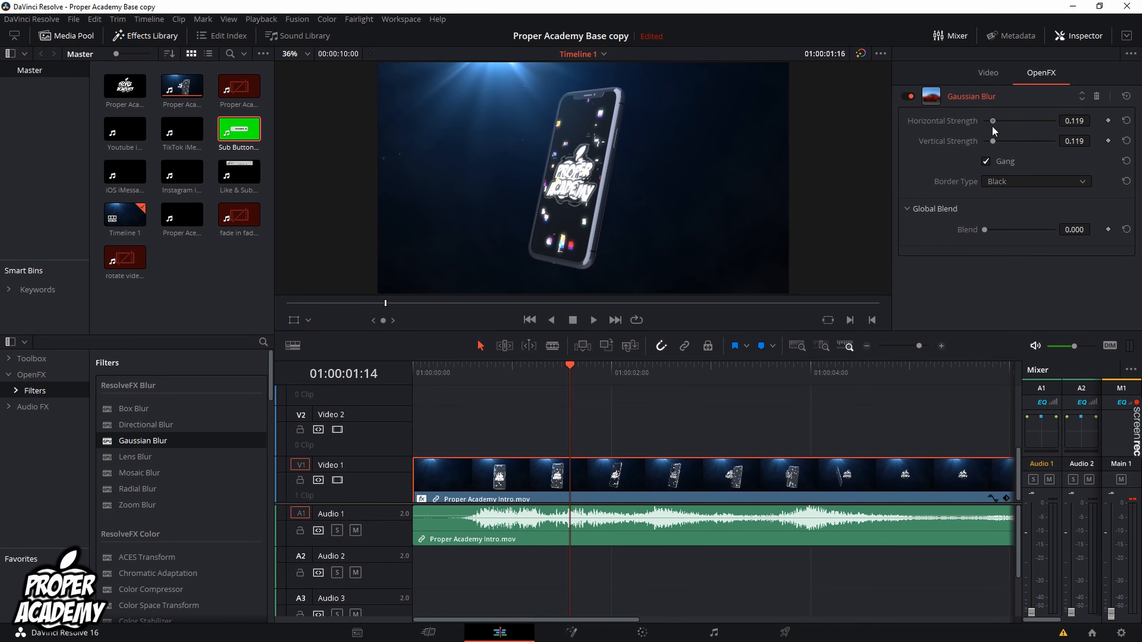
{"action": "left_click_drag", "start_coordinate": [992, 120], "coordinate": [1001, 121]}
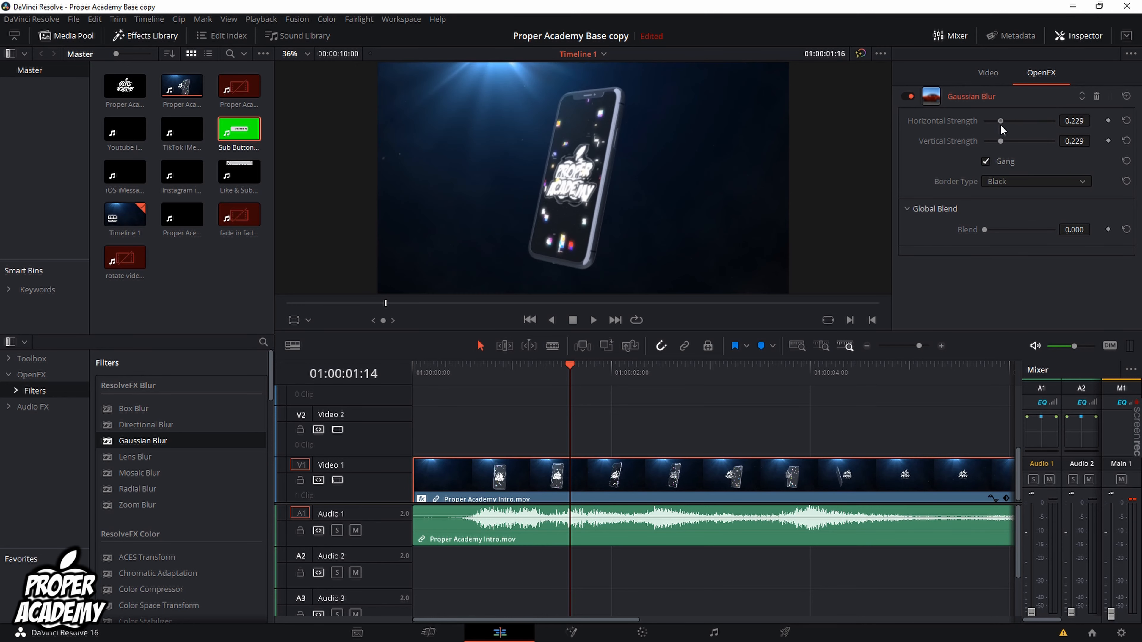
Set the Gaussian Blur border type to Wrap-Around
{"action": "left_click", "coordinate": [1033, 182]}
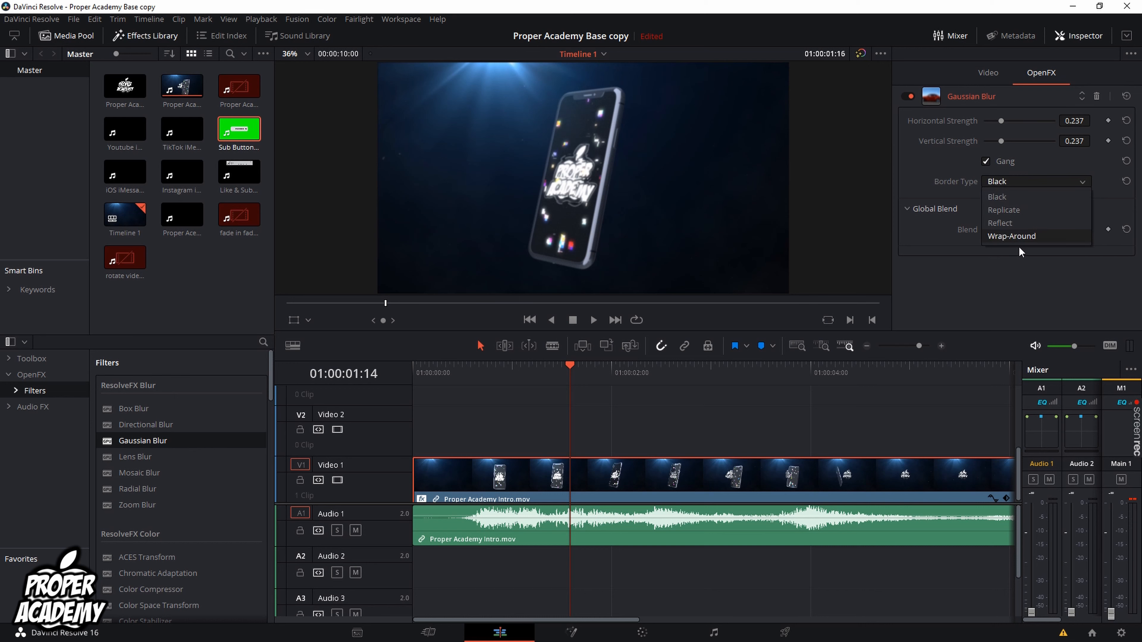
{"action": "left_click", "coordinate": [1011, 235]}
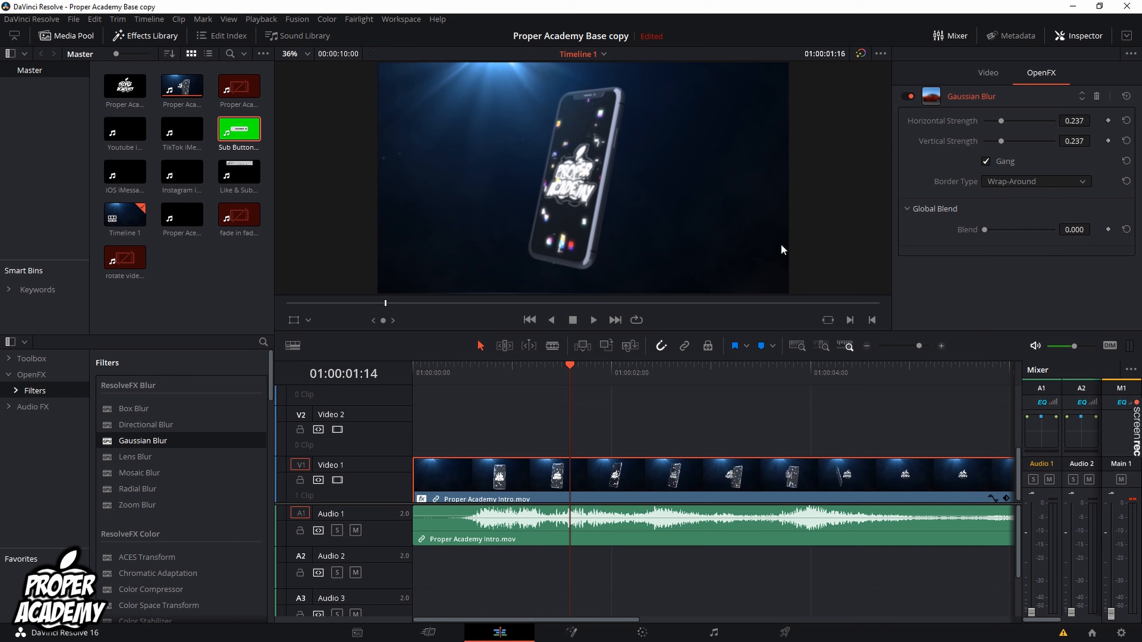
{"action": "mouse_move", "coordinate": [583, 142]}
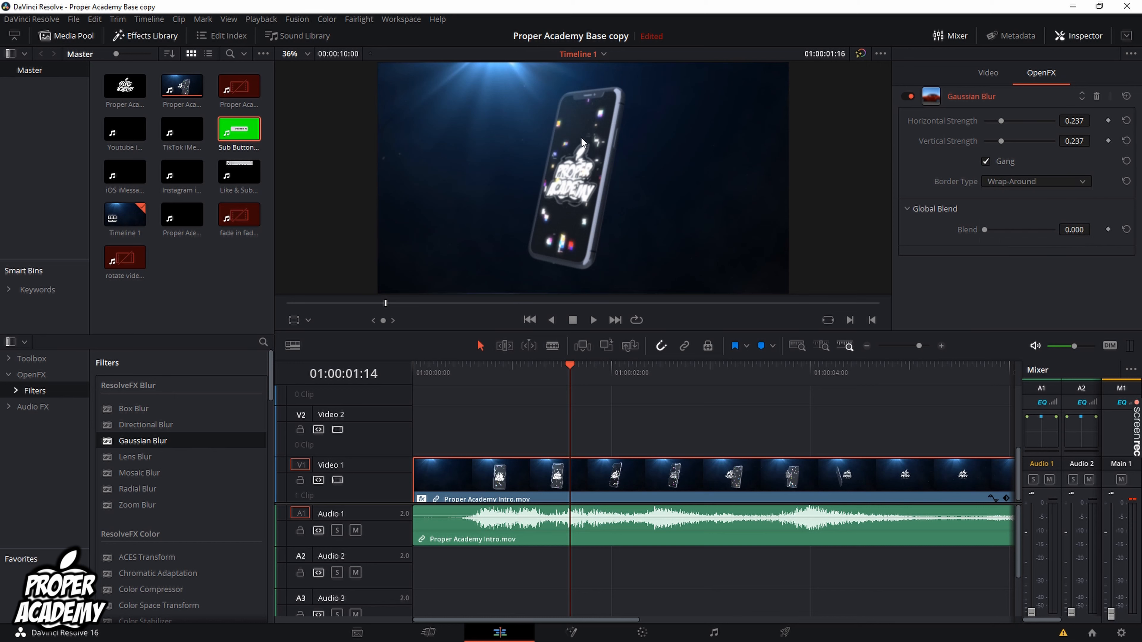
{"action": "left_click", "coordinate": [1035, 182]}
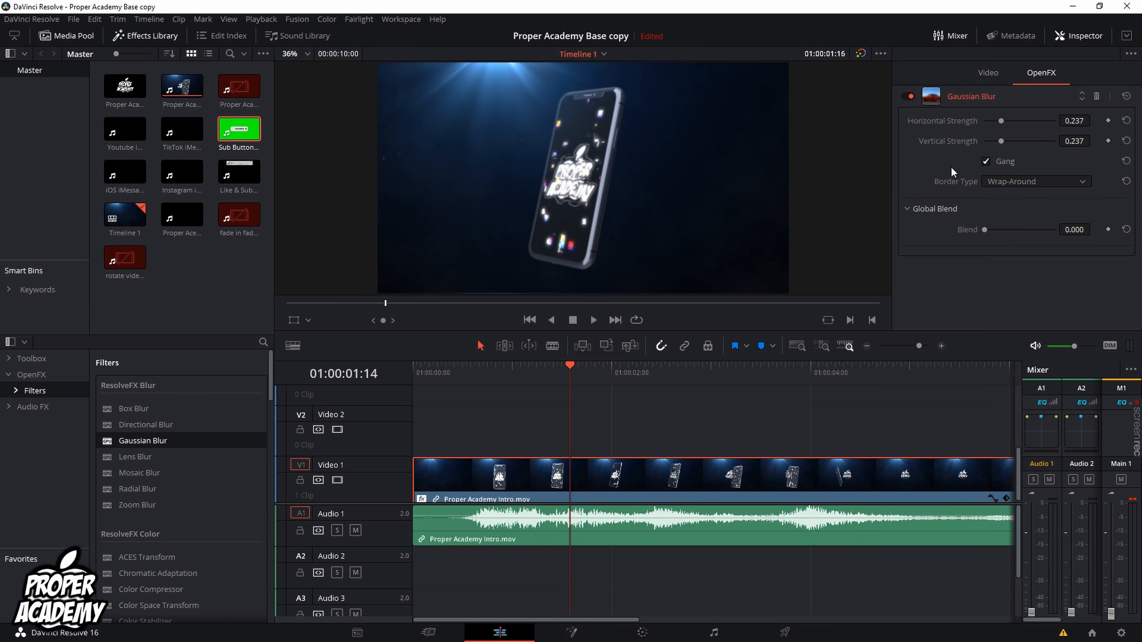
{"action": "mouse_move", "coordinate": [1010, 156]}
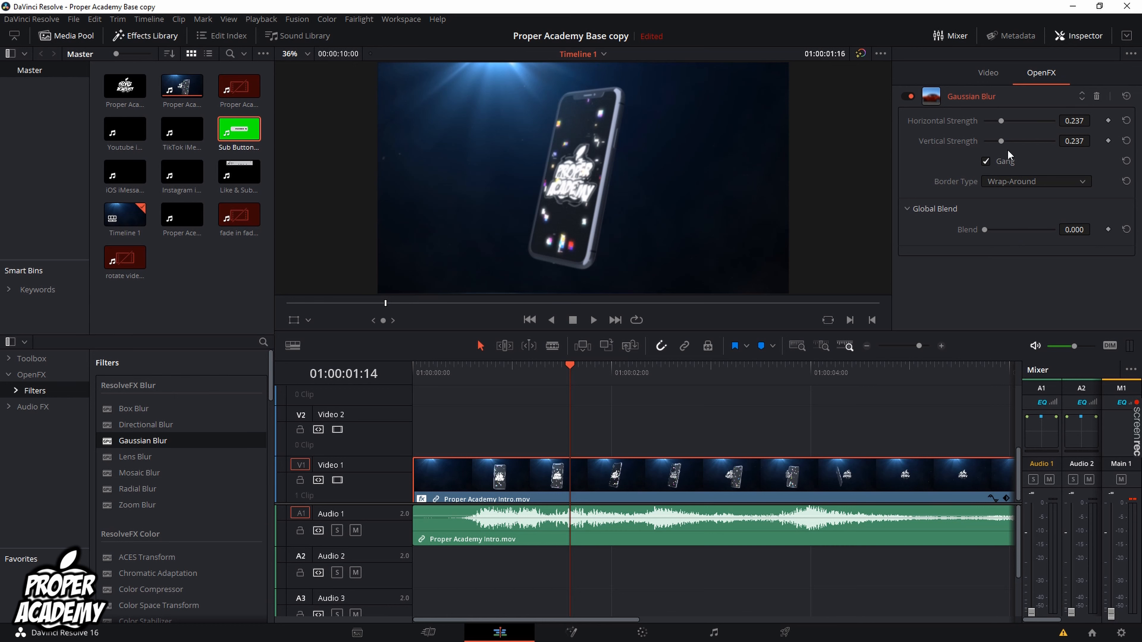
{"action": "mouse_move", "coordinate": [982, 171]}
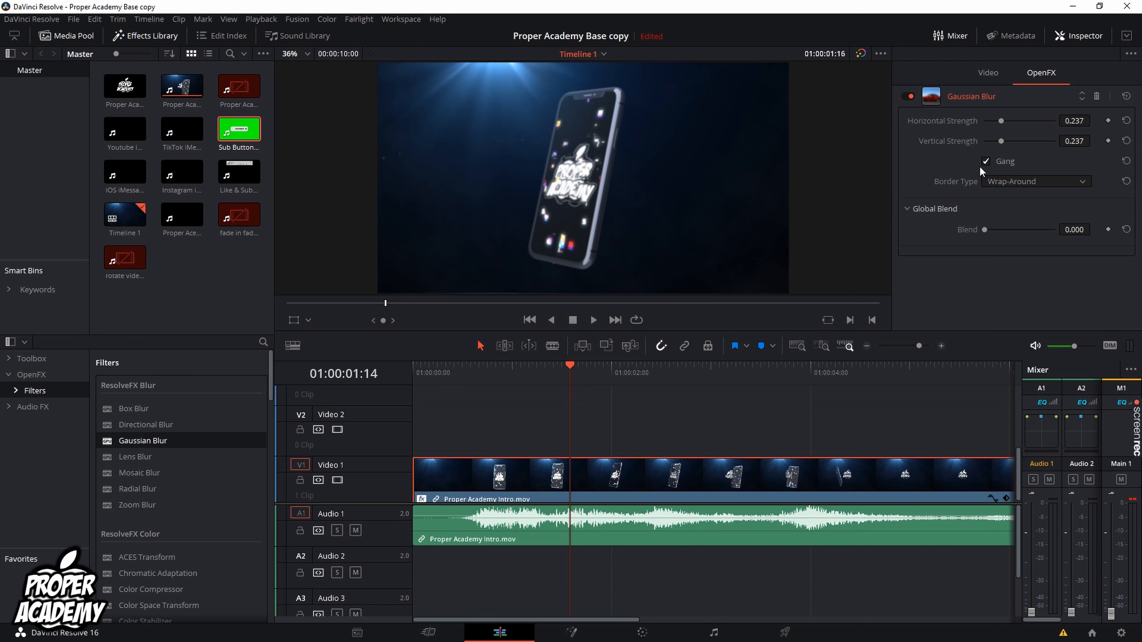
{"action": "mouse_move", "coordinate": [1071, 411]}
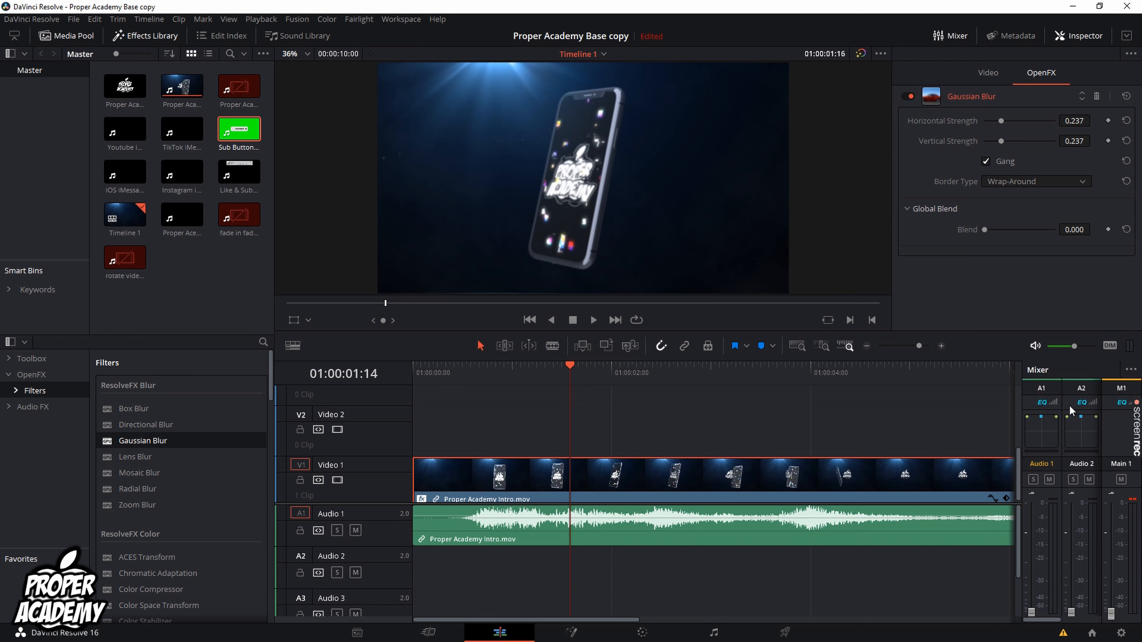
{"action": "mouse_move", "coordinate": [1074, 416]}
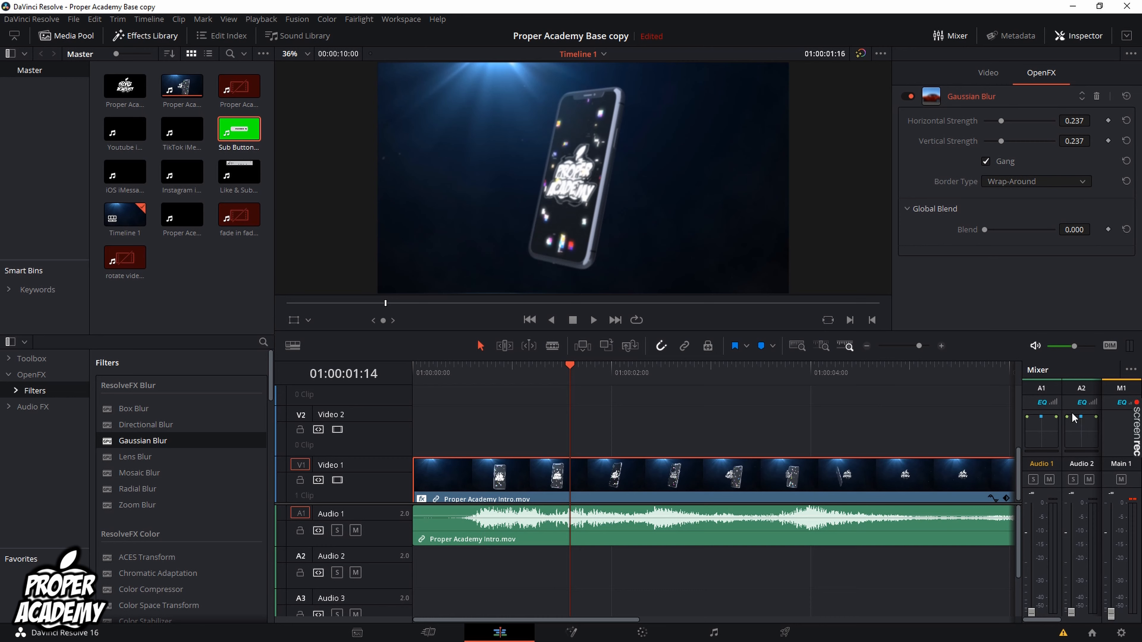